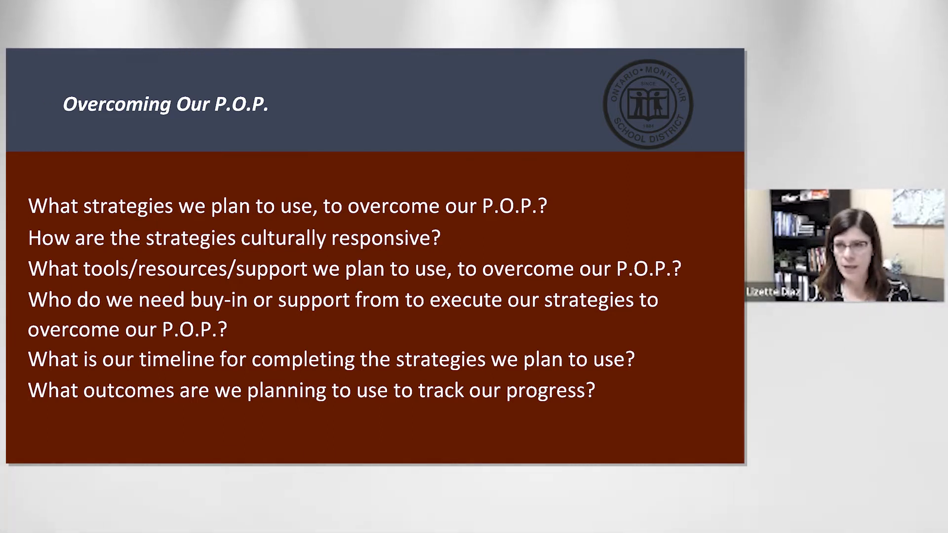
key(Right)
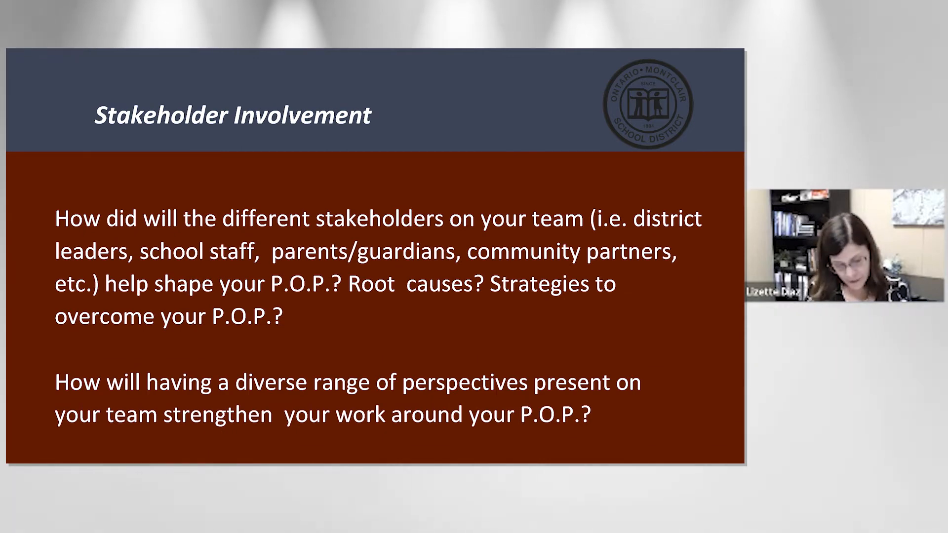